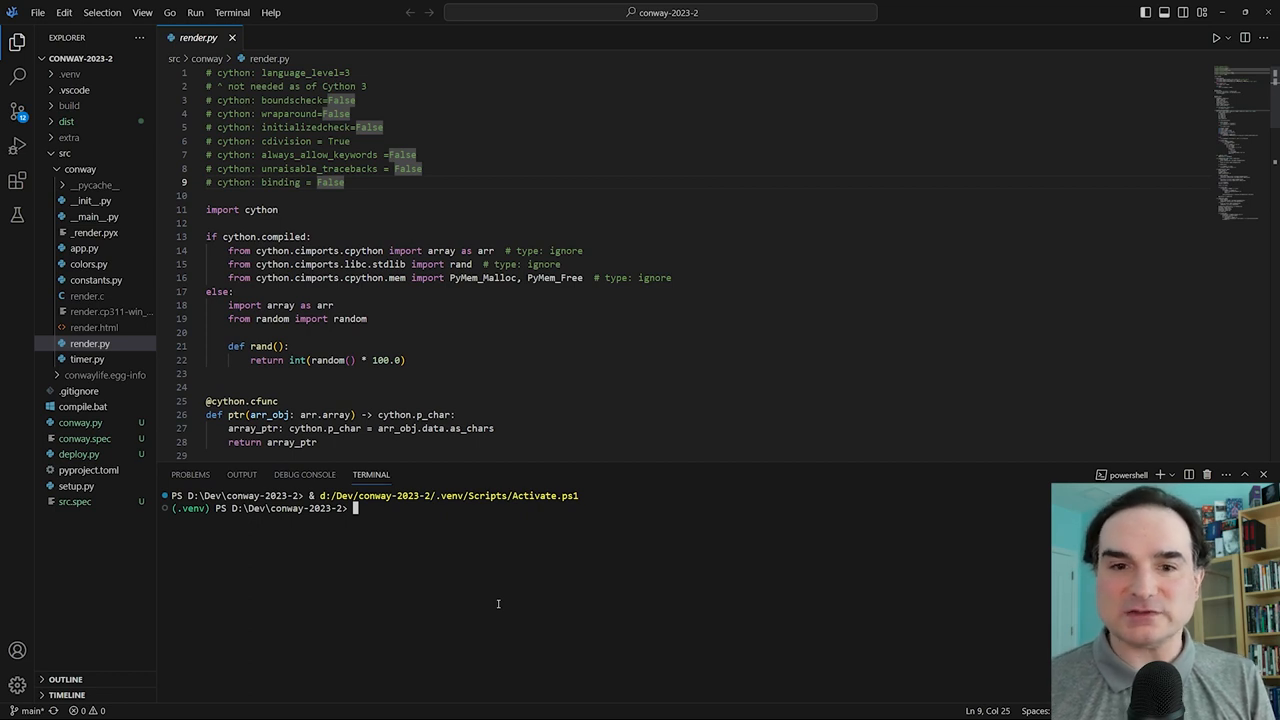
mouse_move(403, 600)
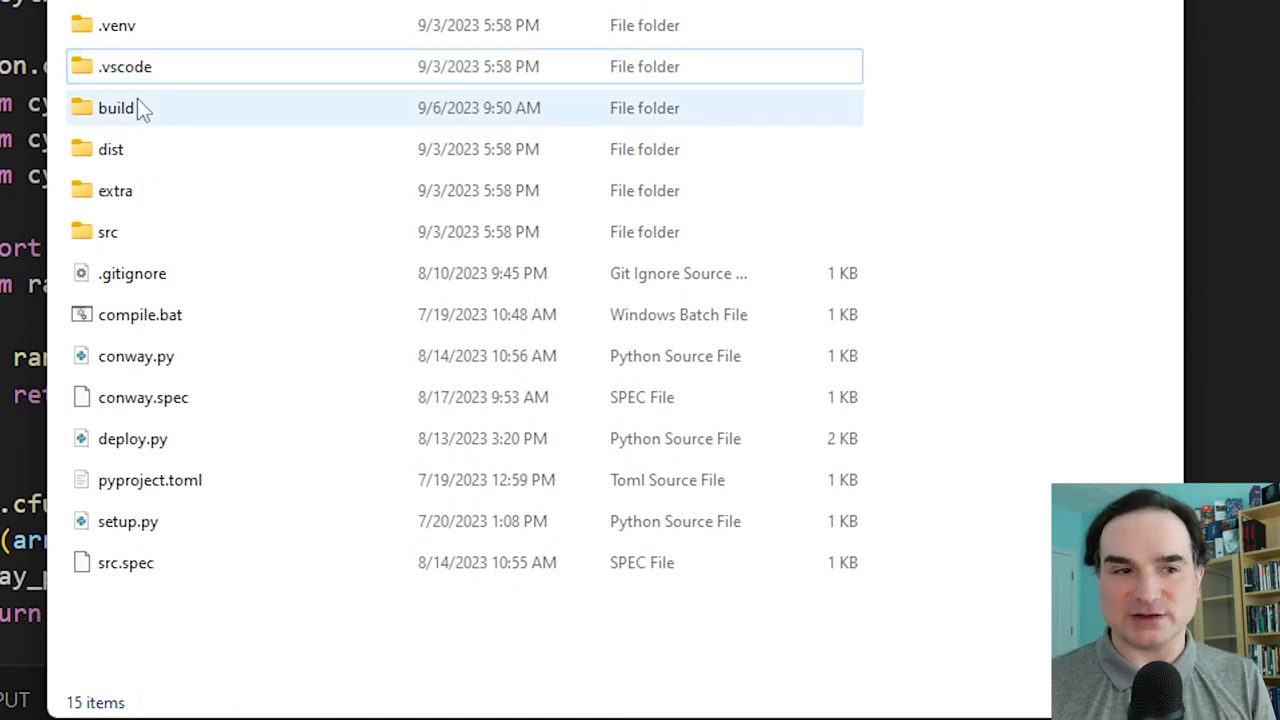
Open the conway-2023-2 project folder via the right-click 'Open with VSCodium' option
right_click(116, 108)
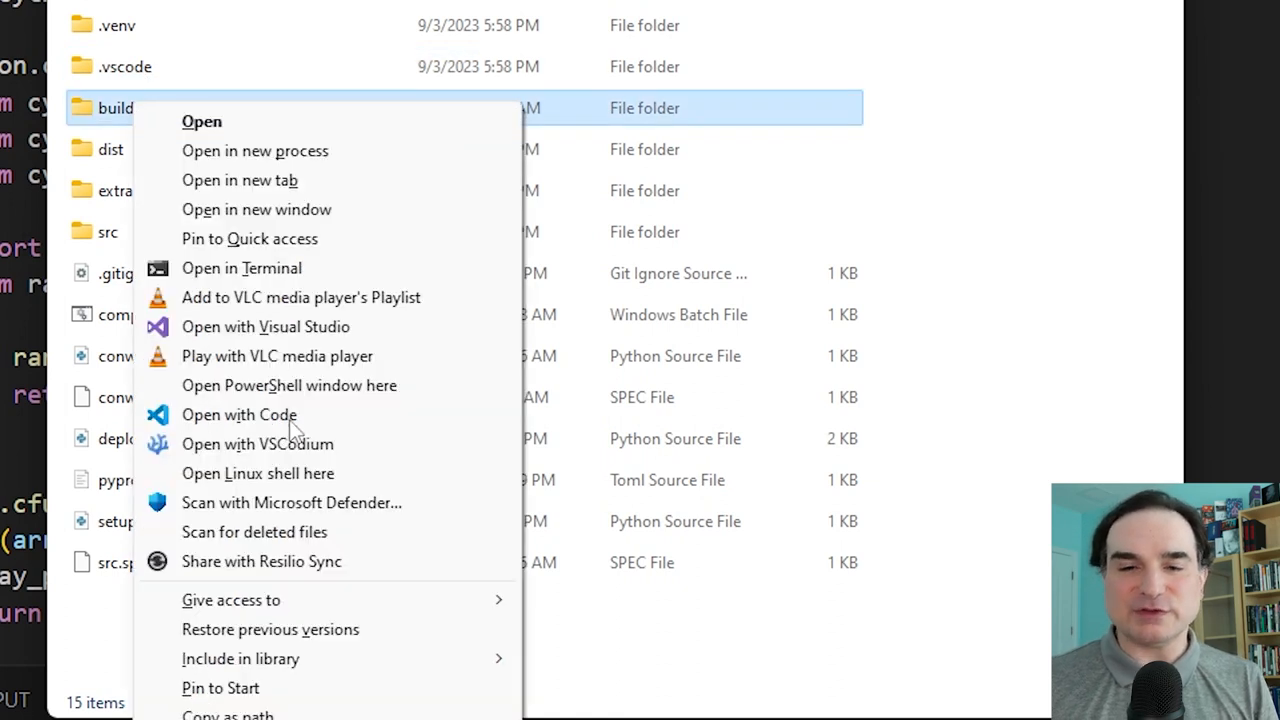
click(239, 414)
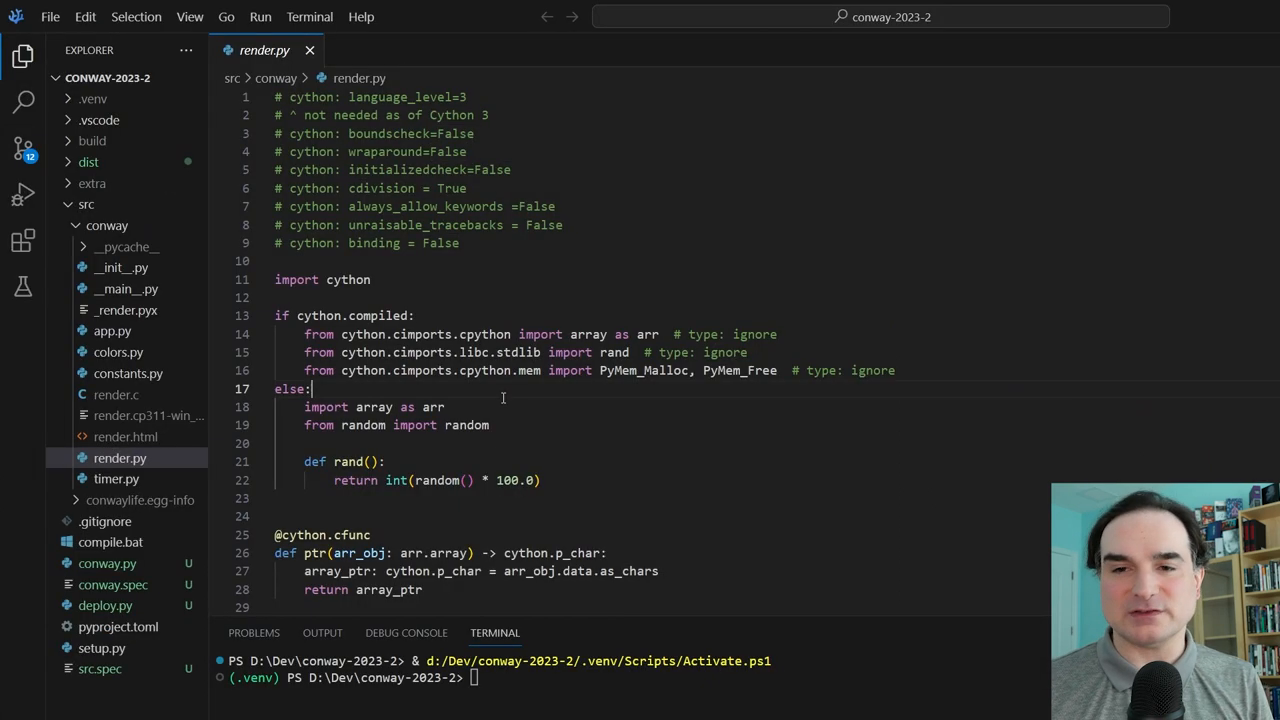
Scroll through render.py and autocomplete 'conw' in the project terminal
scroll(down, 3)
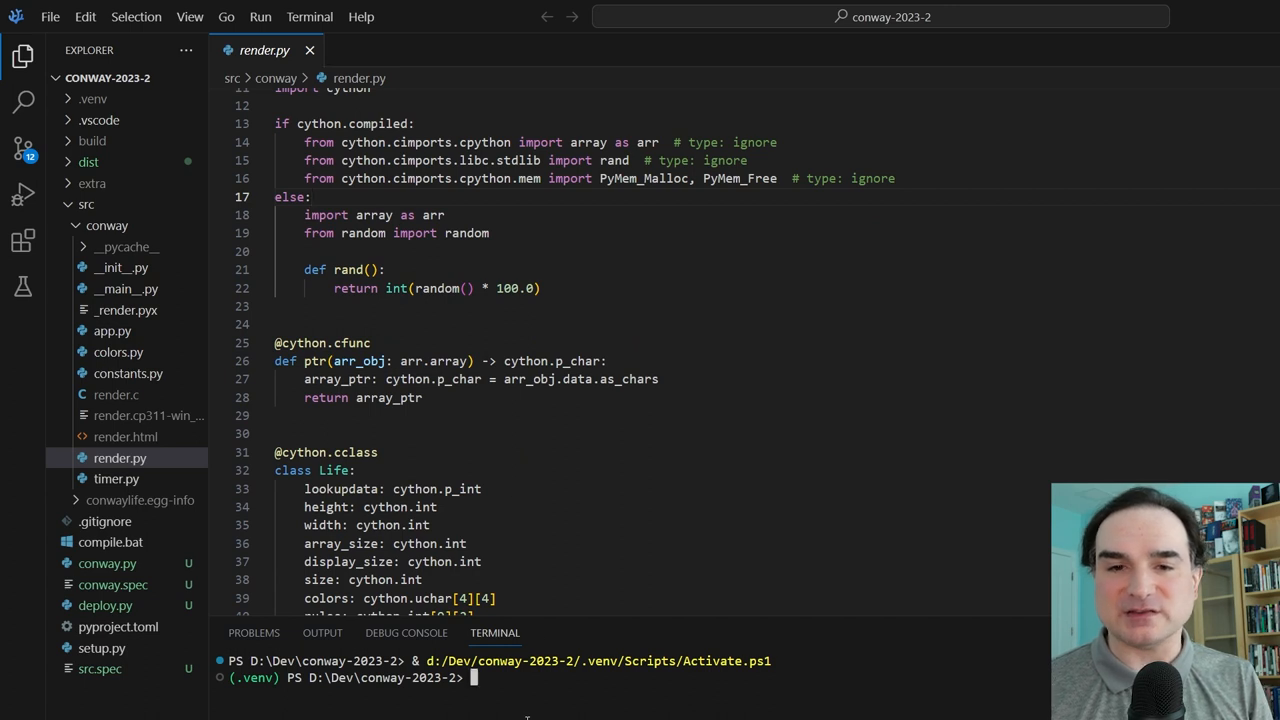
text(conw)
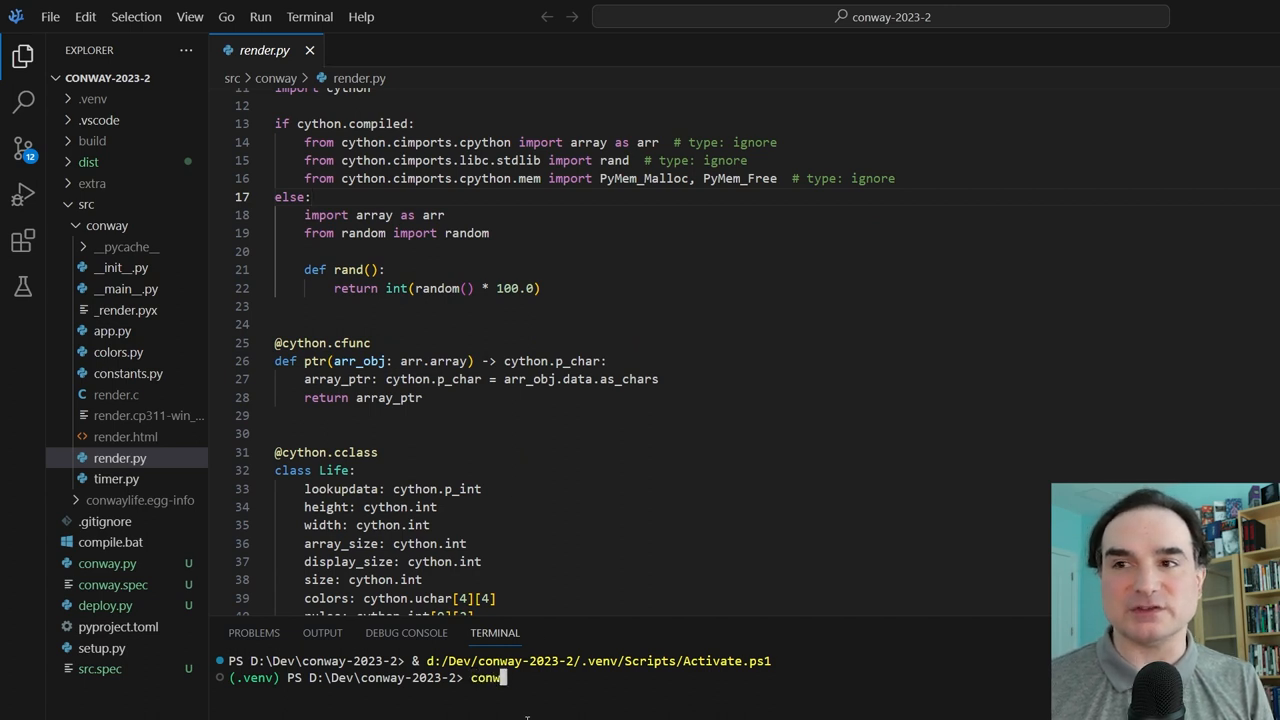
key(Enter)
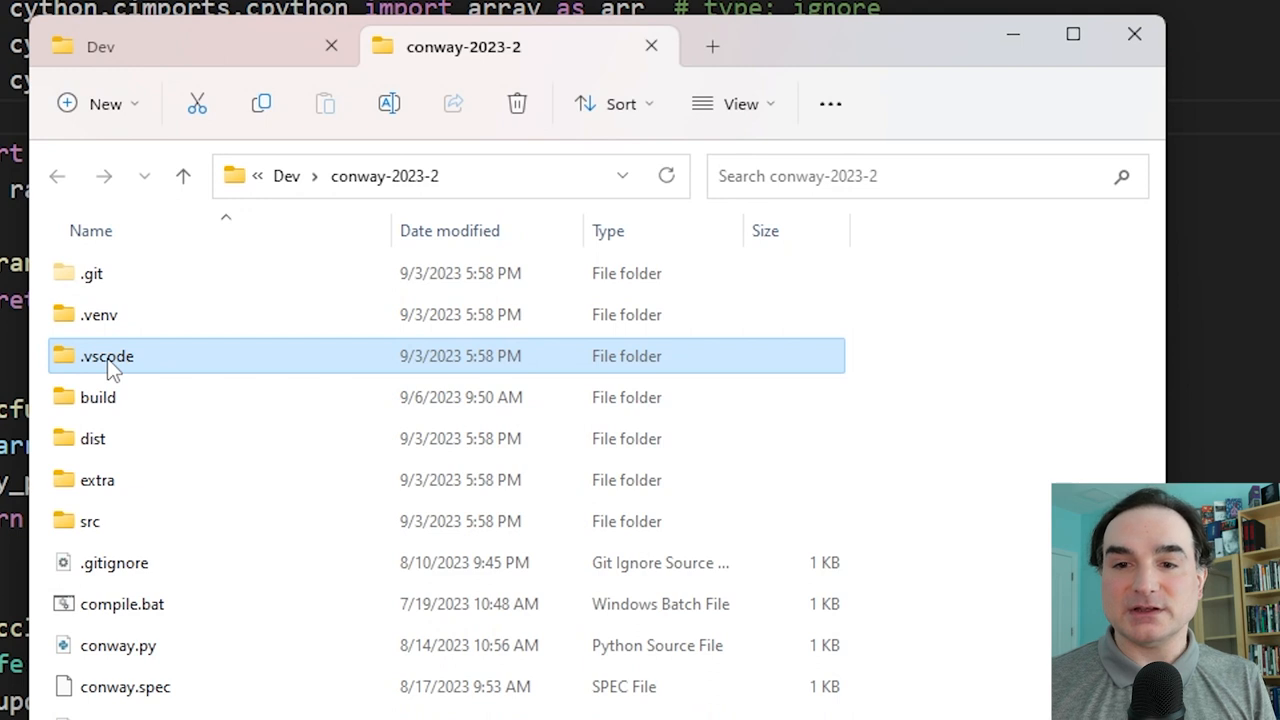
mouse_move(240, 360)
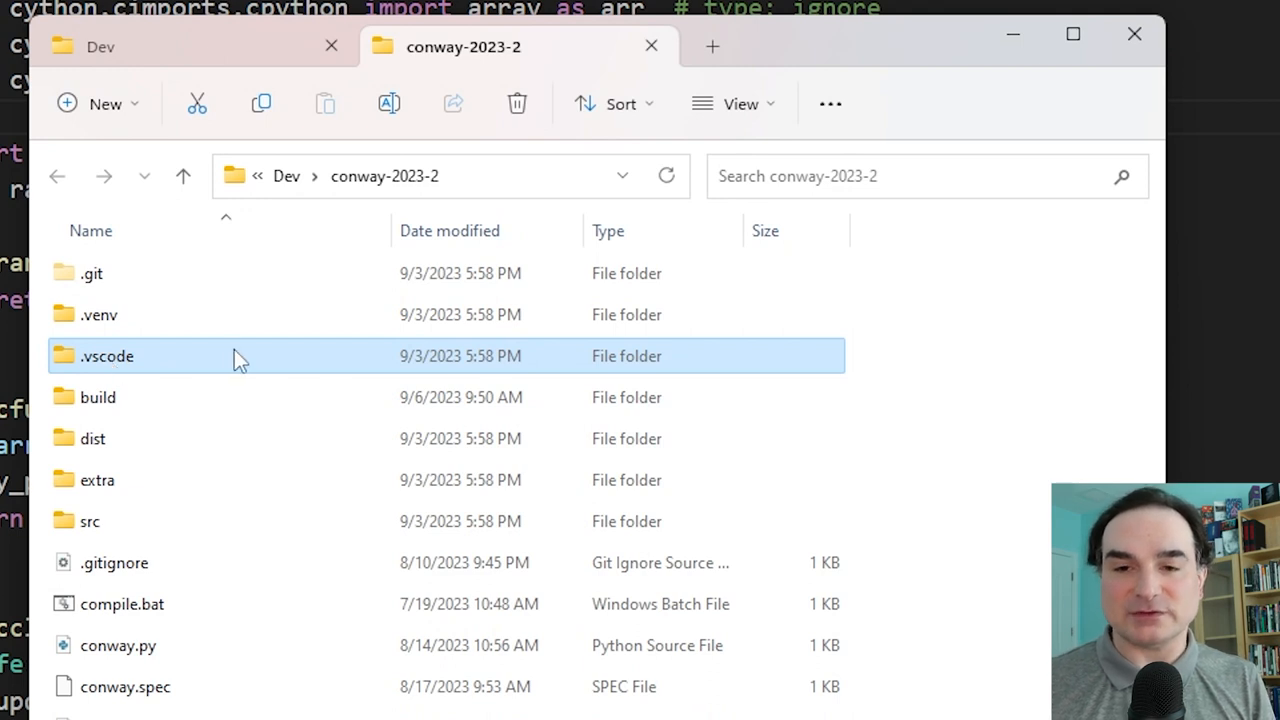
mouse_move(238, 358)
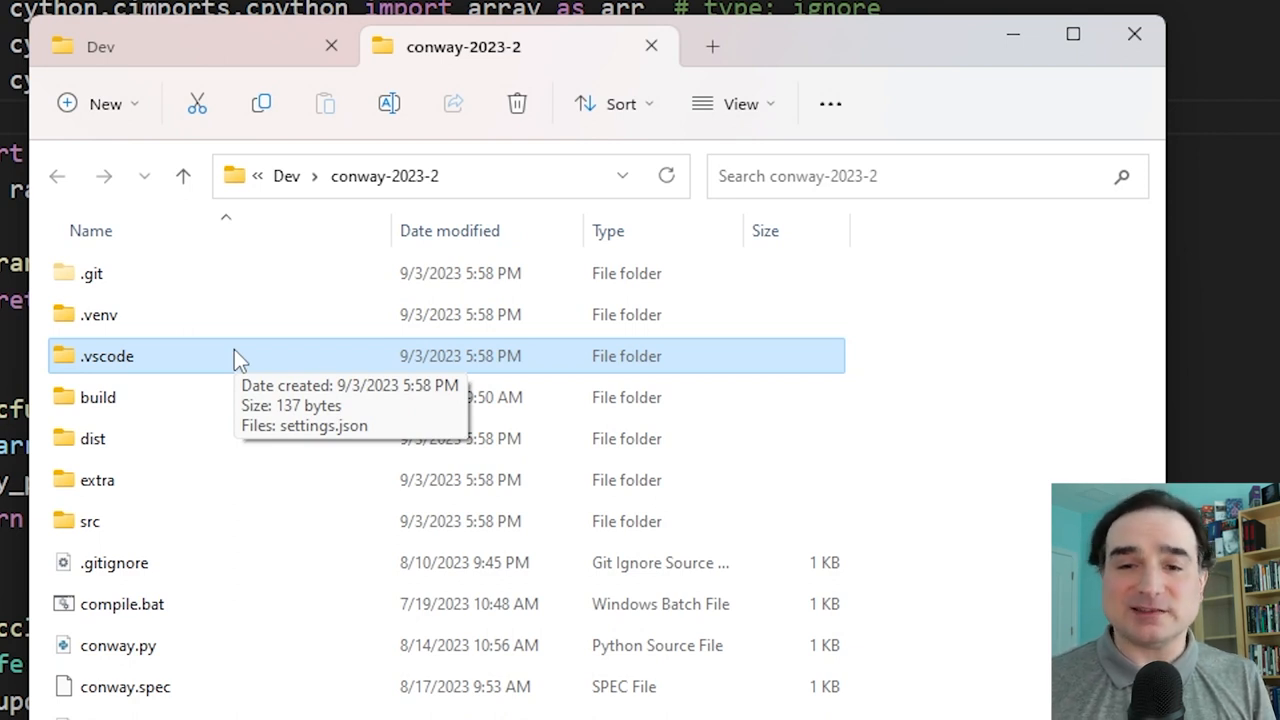
mouse_move(378, 40)
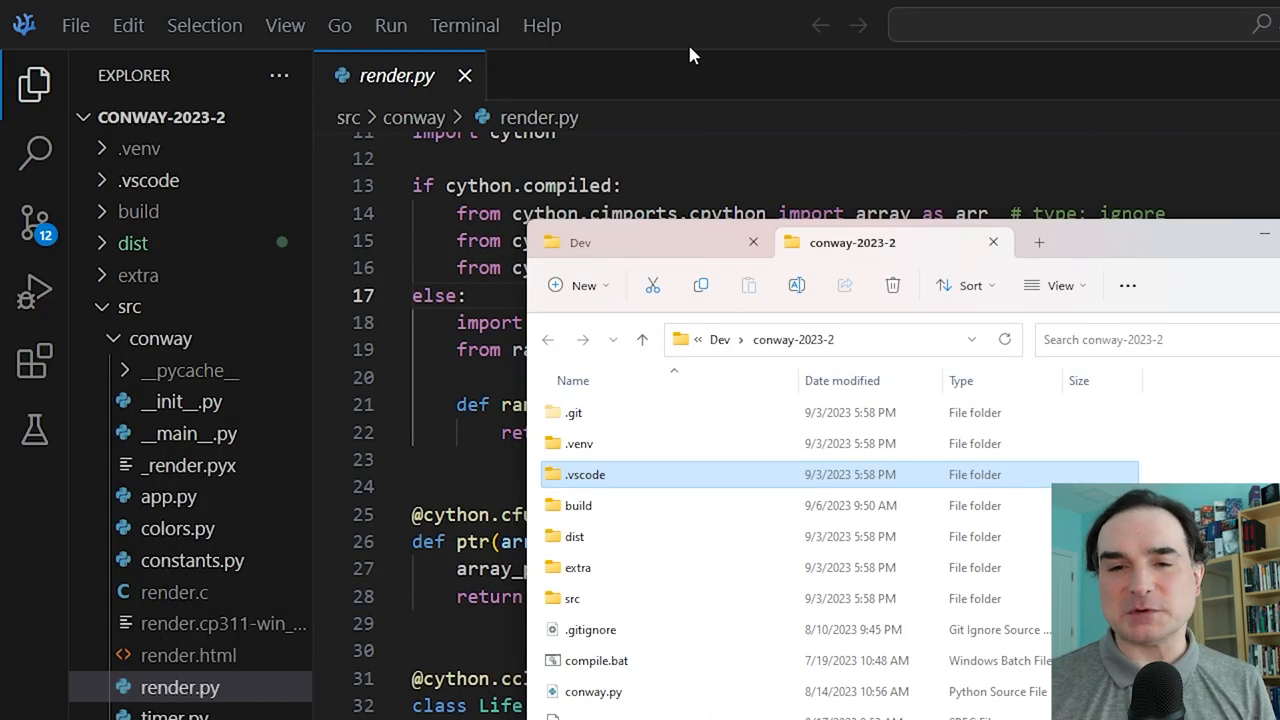
Show the installed extensions panel, listing Black Formatter, Pylance and Python
click(35, 360)
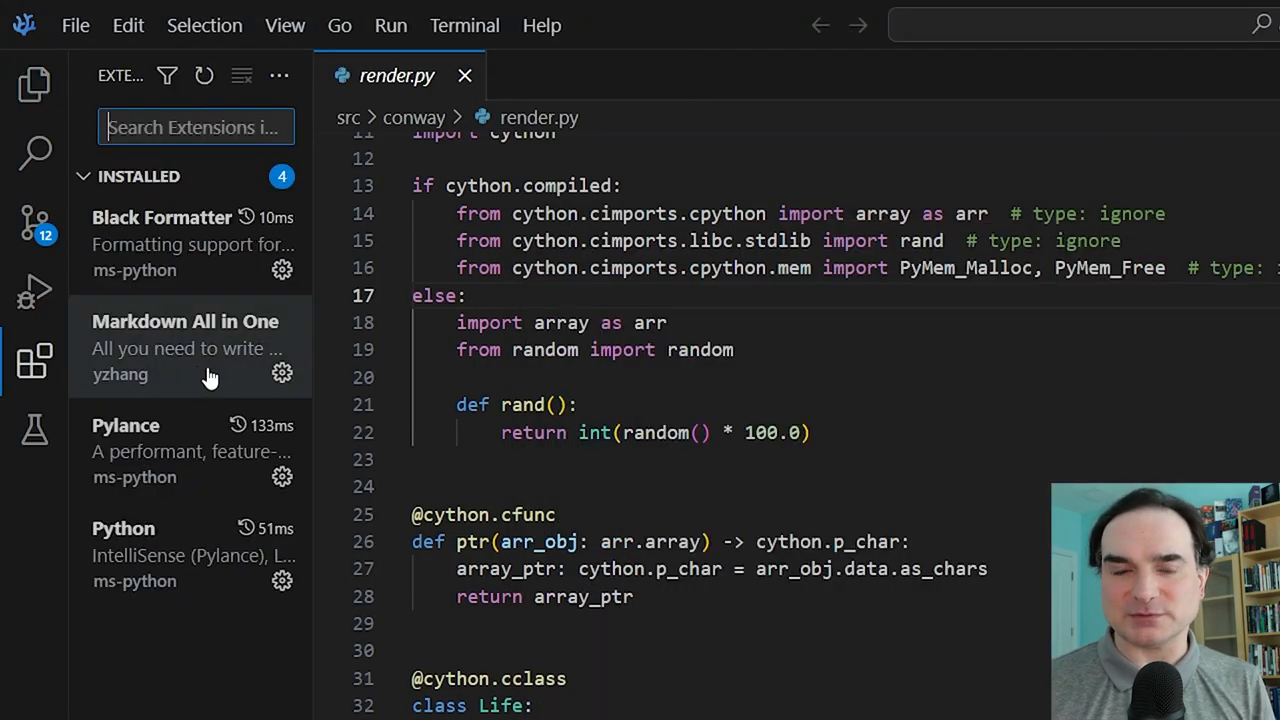
mouse_move(693, 358)
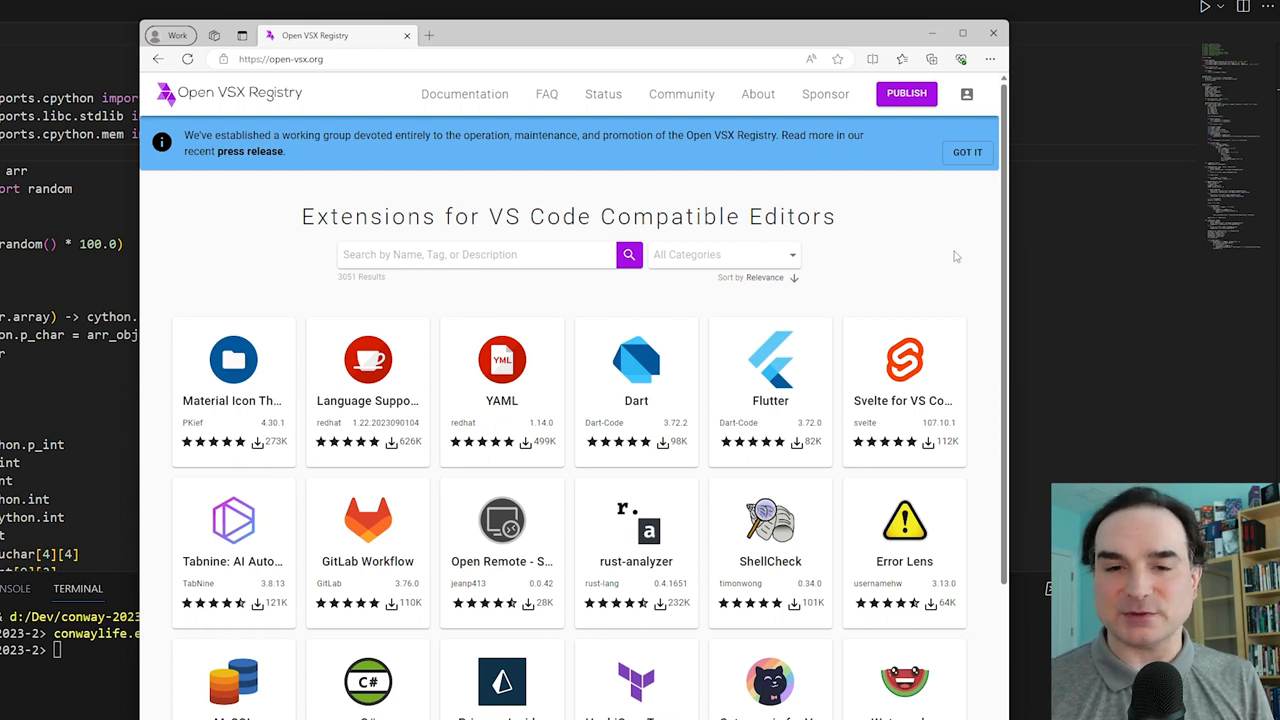
mouse_move(143, 188)
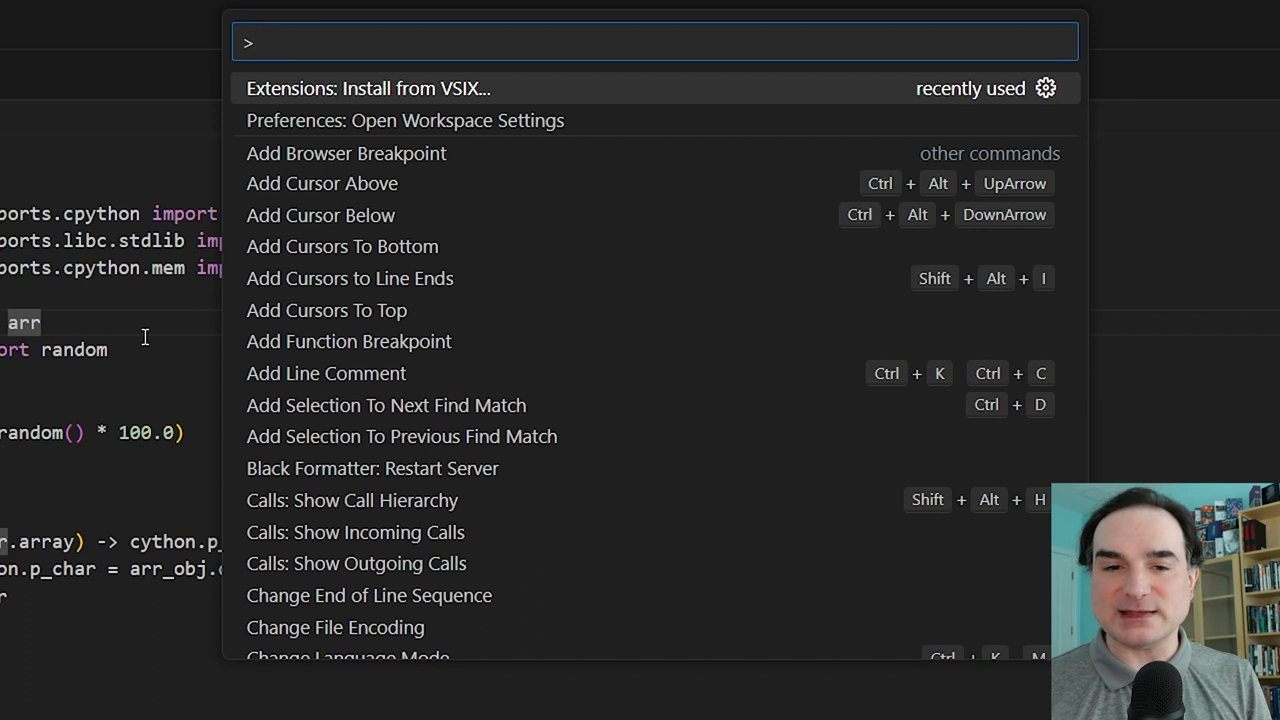
Choose 'Extensions: Install from VSIX...' to install an extension from a file
click(367, 88)
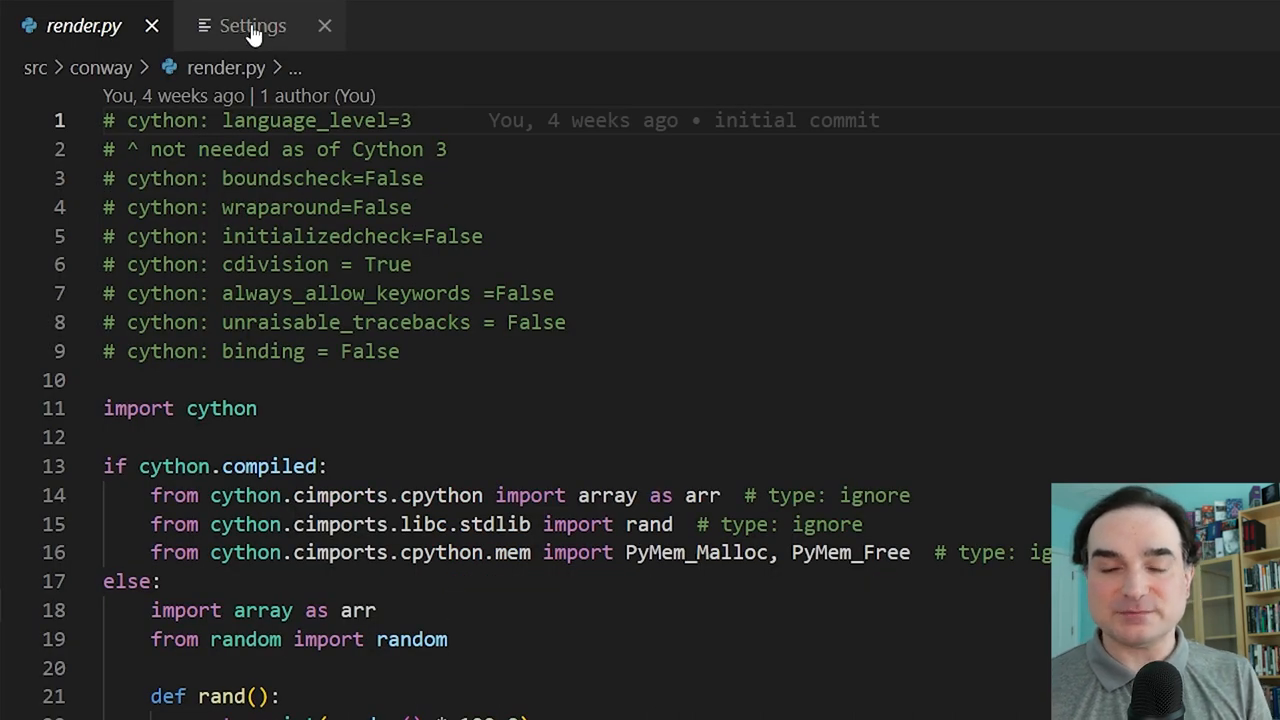
Switch to the Settings tab and show the Telemetry Level choices, including off
click(252, 25)
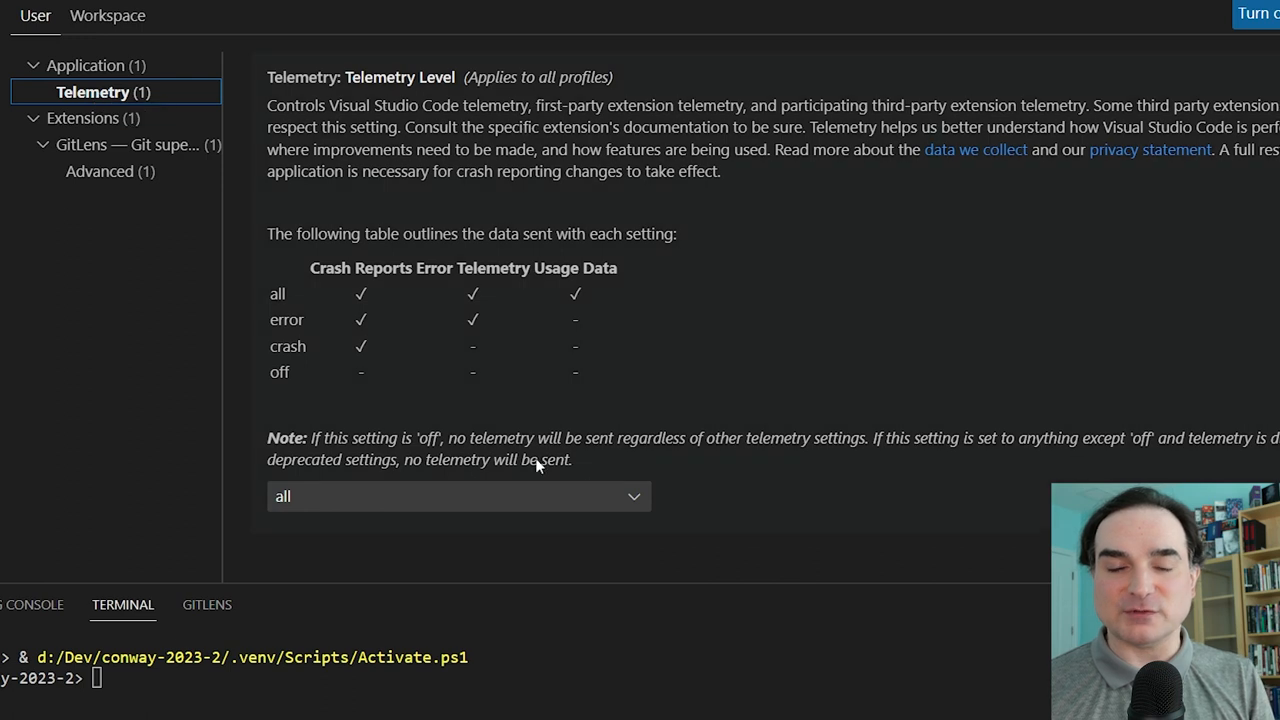
click(458, 496)
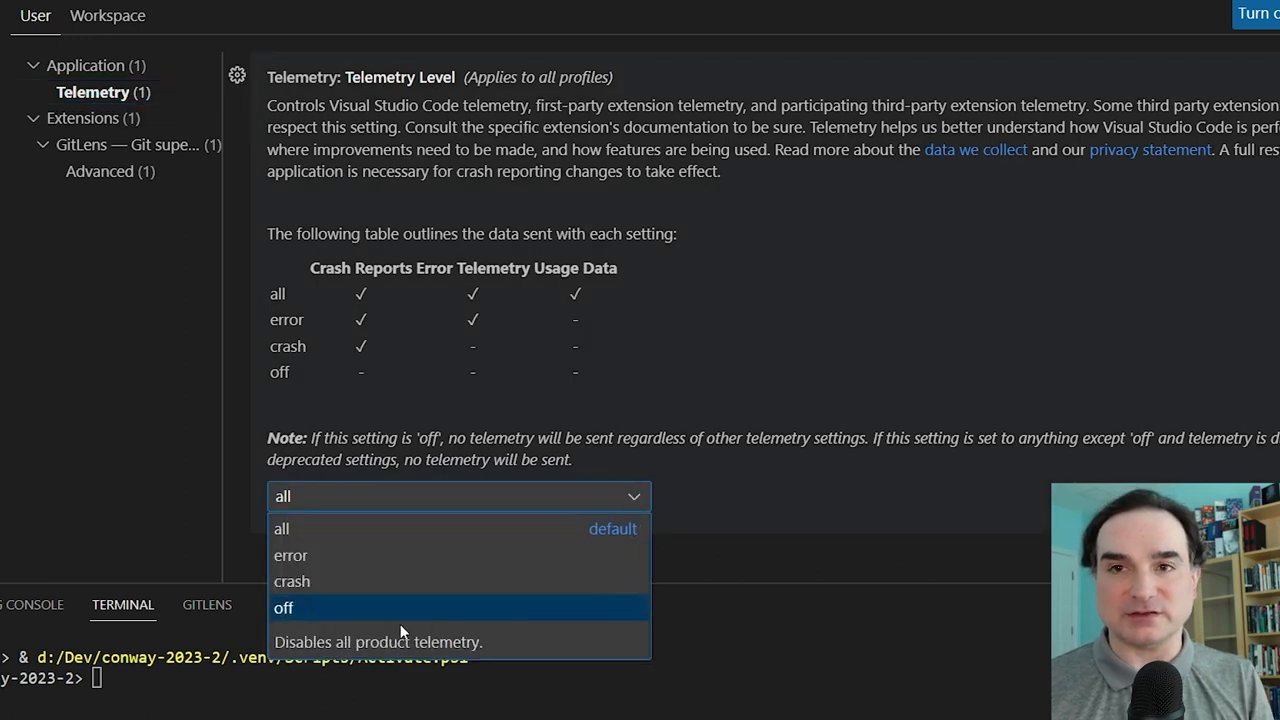
mouse_move(390, 618)
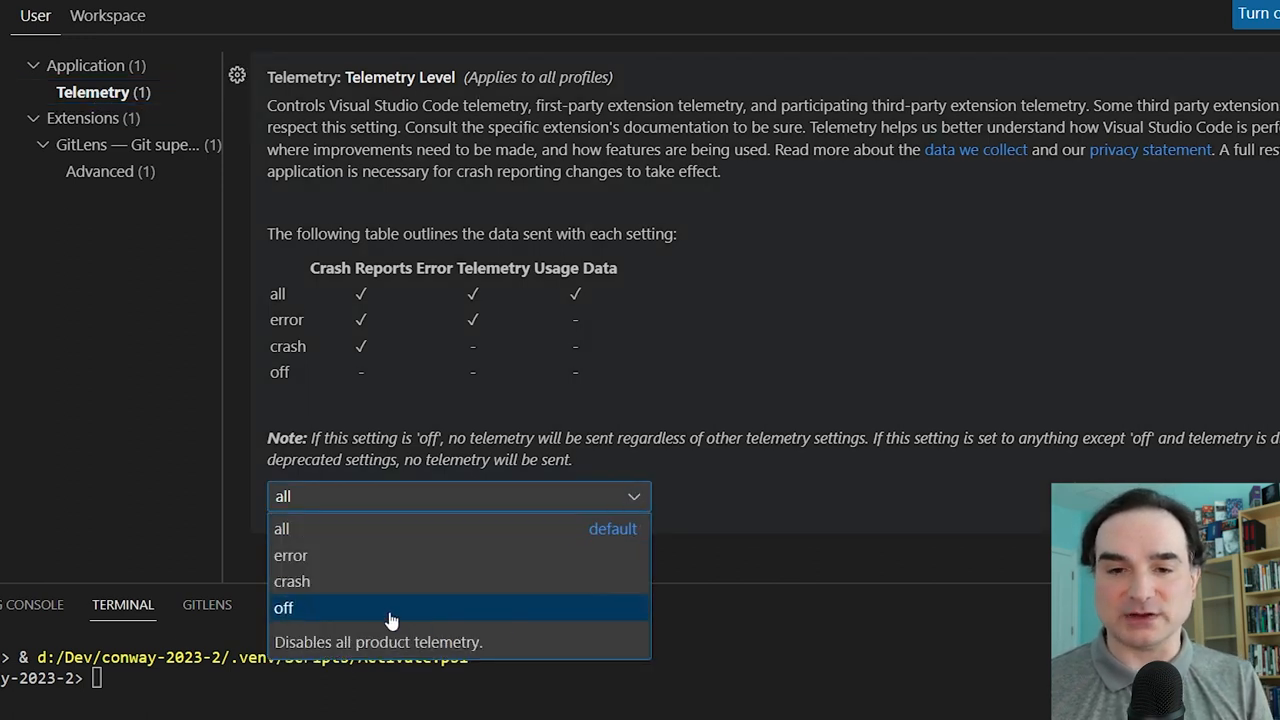